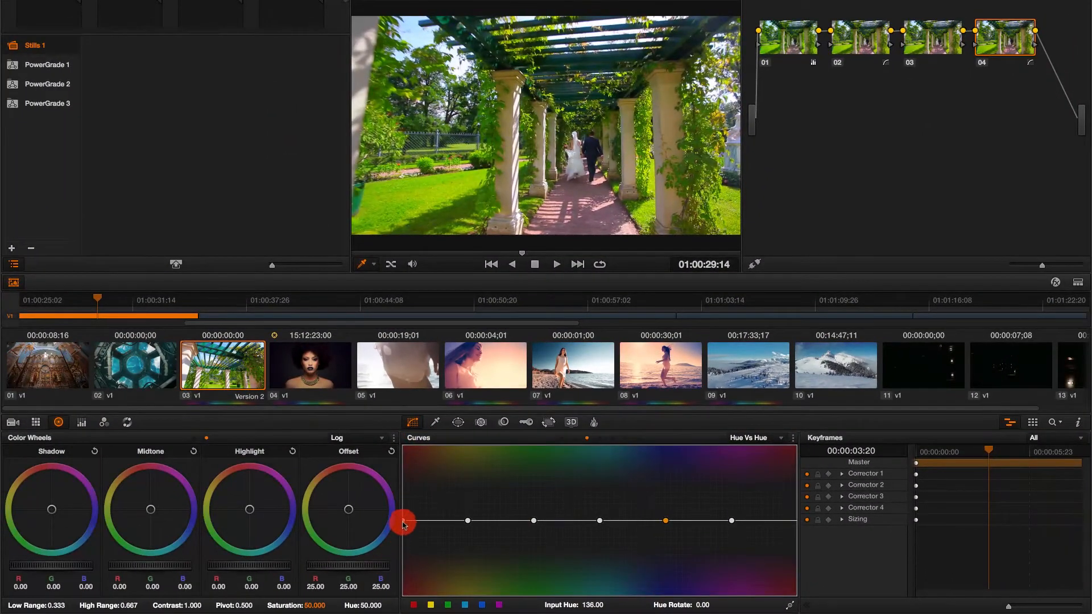
# Test the red end of the Hue vs Hue curve, then set small bumps on the first two hue points
pyautogui.moveTo(403, 522); pyautogui.dragTo(403, 562)
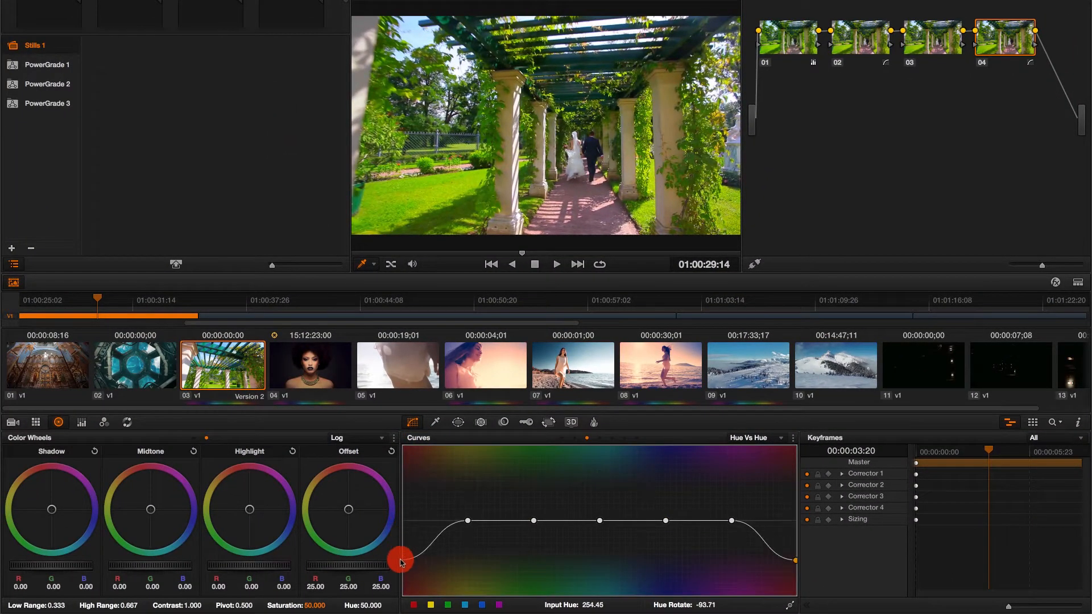
pyautogui.moveTo(400, 562); pyautogui.dragTo(404, 482)
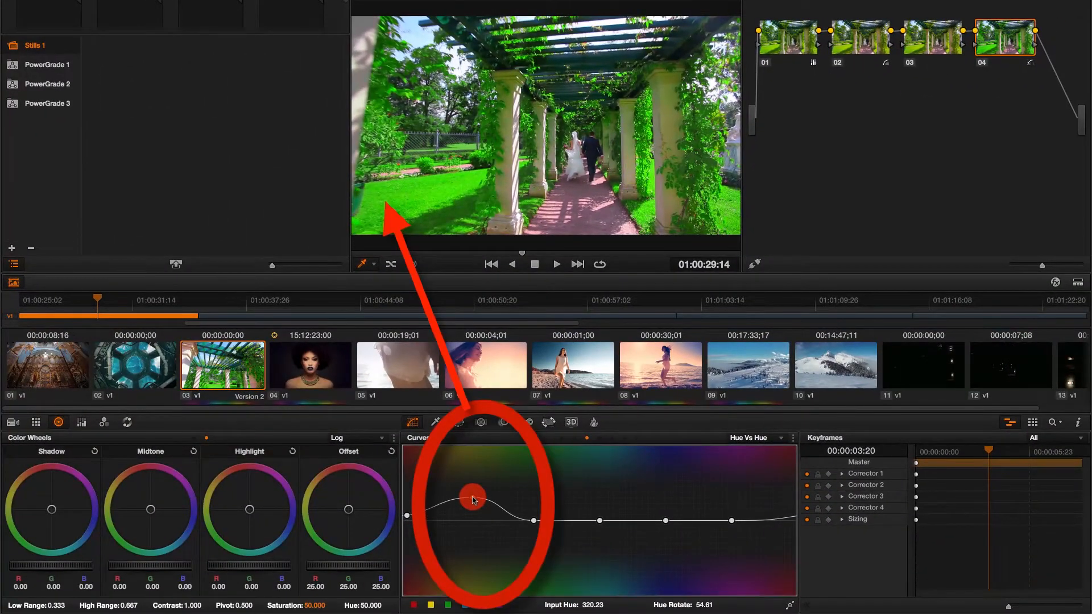
pyautogui.moveTo(472, 498); pyautogui.dragTo(473, 526)
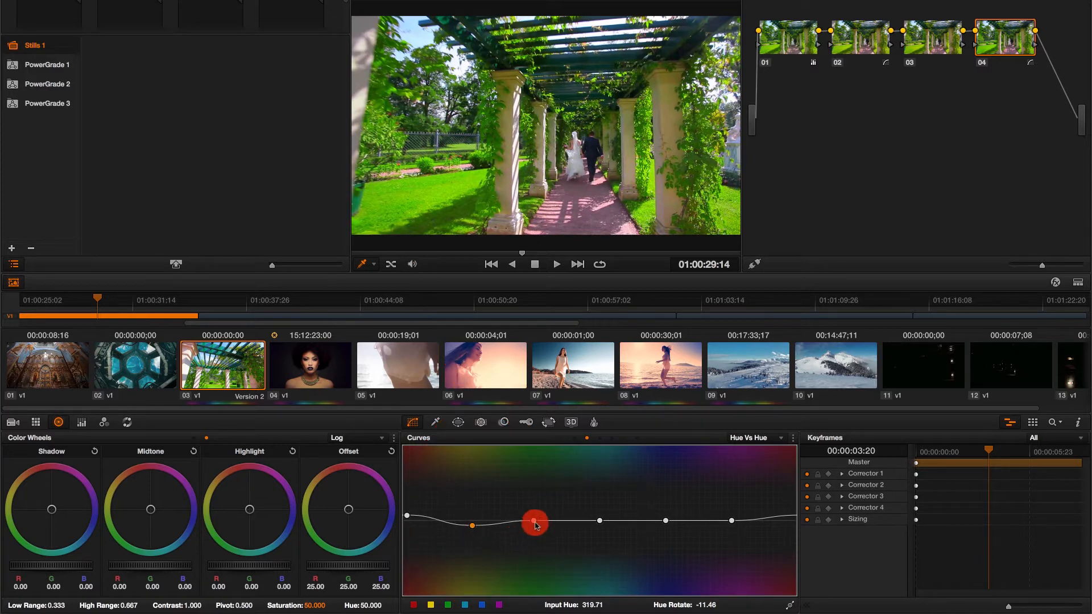
pyautogui.moveTo(535, 524); pyautogui.dragTo(531, 533)
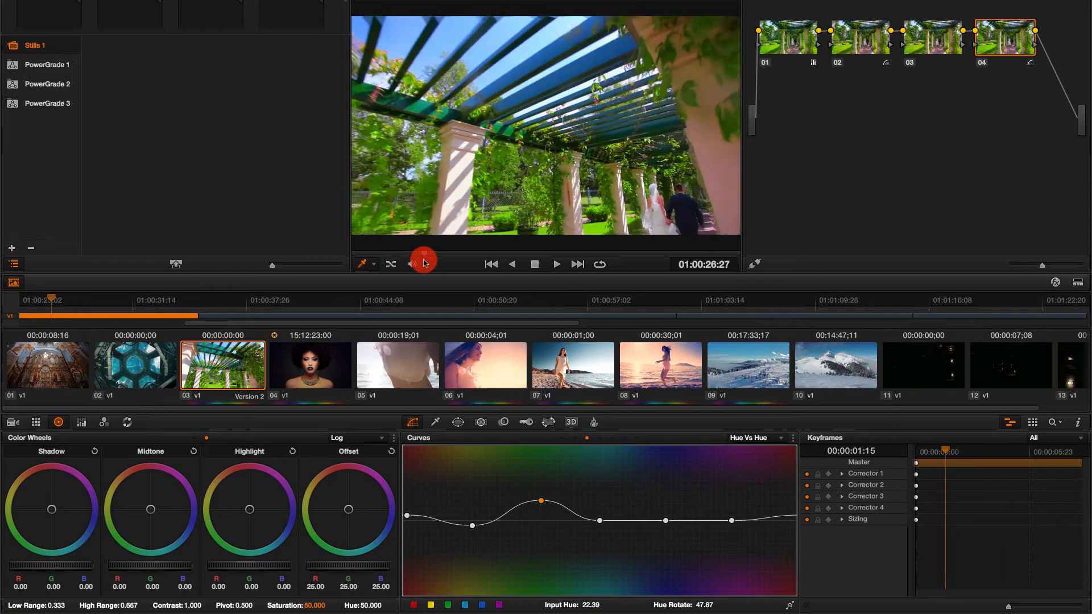
# Dip the middle and later hue points far down, then ease each back near neutral
pyautogui.moveTo(540, 501); pyautogui.dragTo(600, 551)
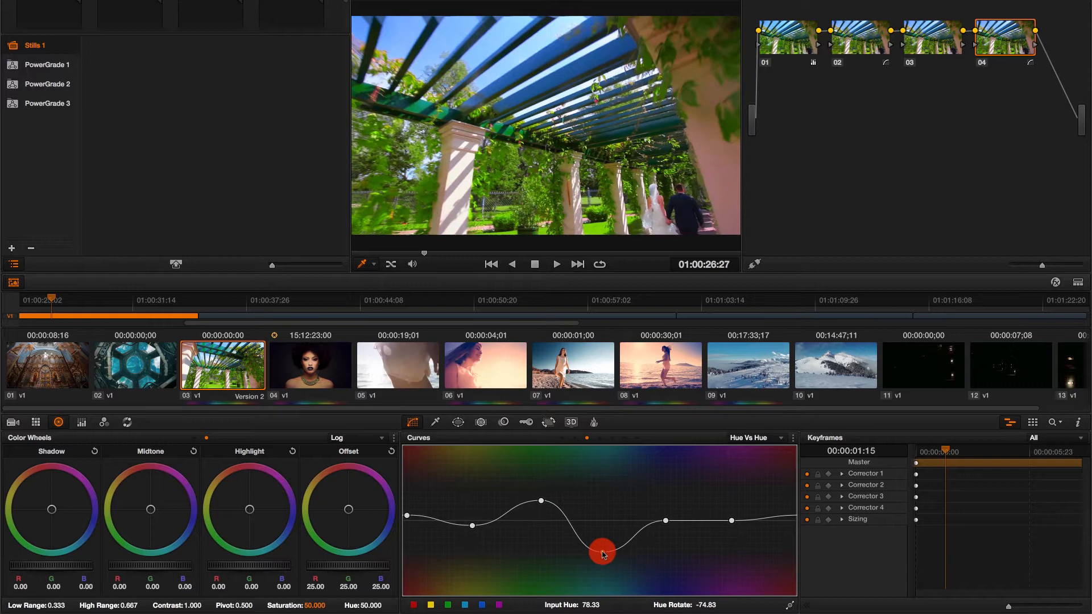
pyautogui.moveTo(601, 551); pyautogui.dragTo(606, 519)
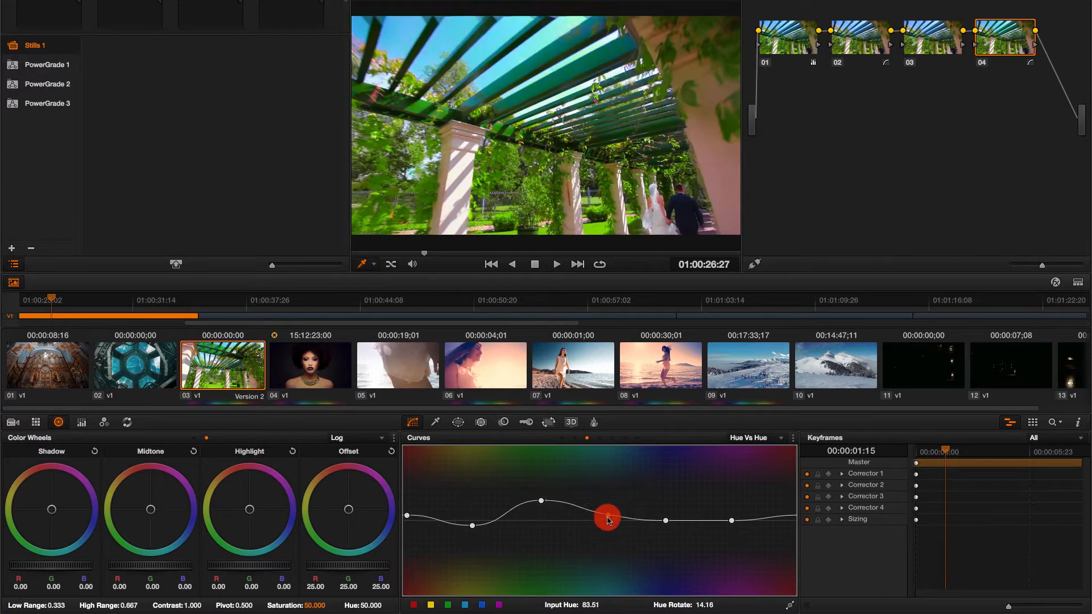
pyautogui.moveTo(608, 520); pyautogui.dragTo(708, 529)
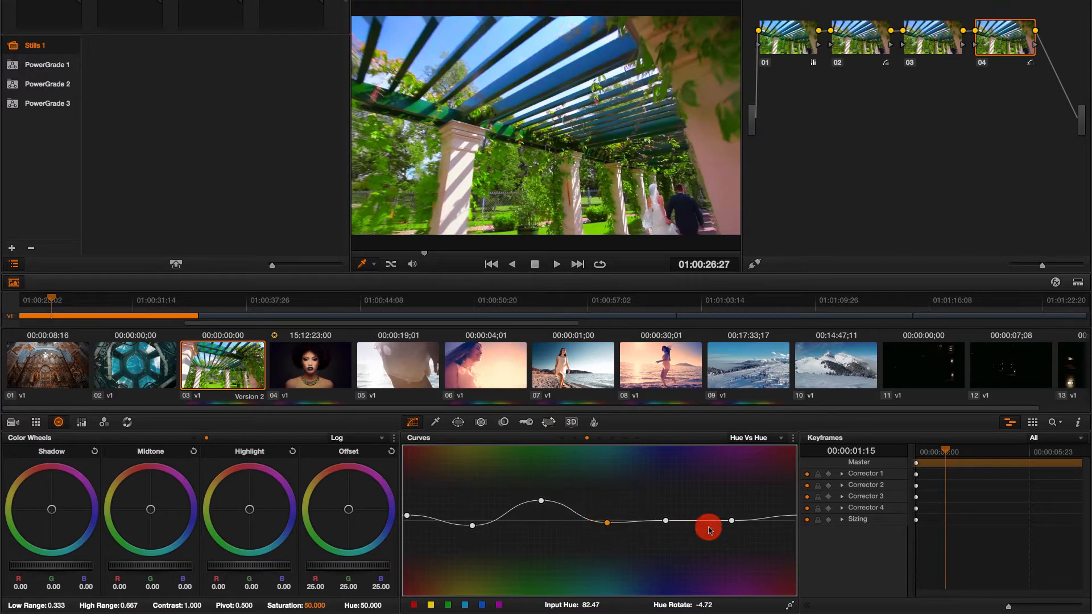
pyautogui.moveTo(709, 522); pyautogui.dragTo(664, 550)
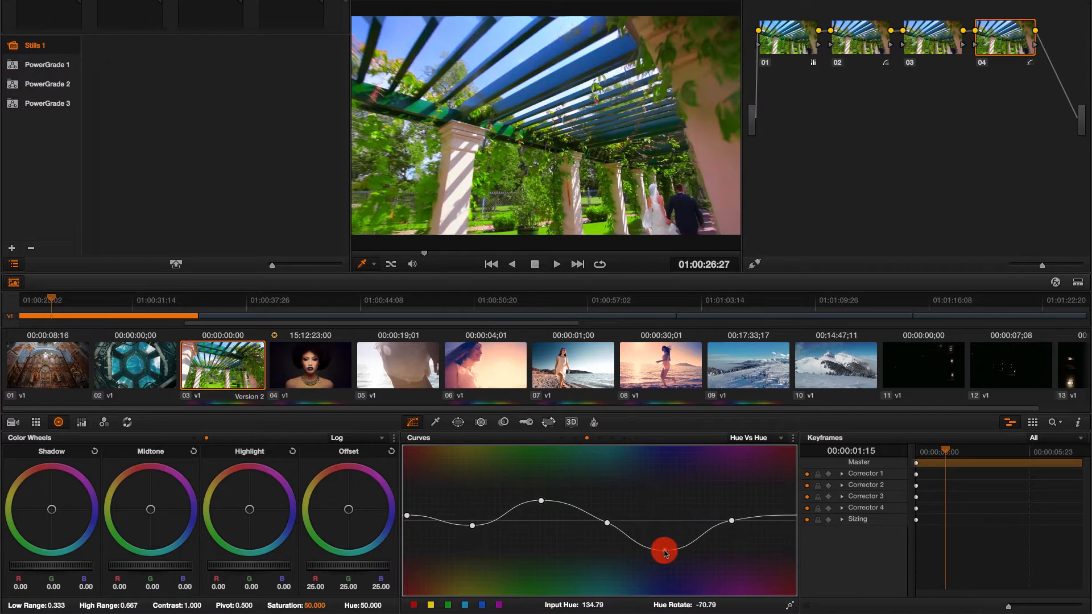
pyautogui.moveTo(663, 550); pyautogui.dragTo(669, 523)
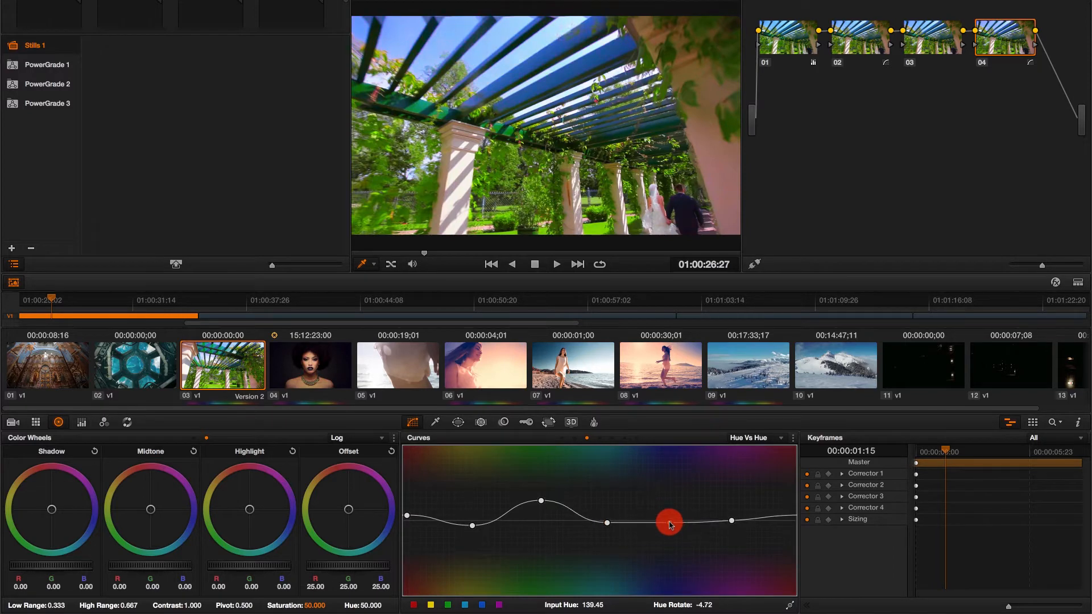
pyautogui.moveTo(669, 521); pyautogui.dragTo(732, 547)
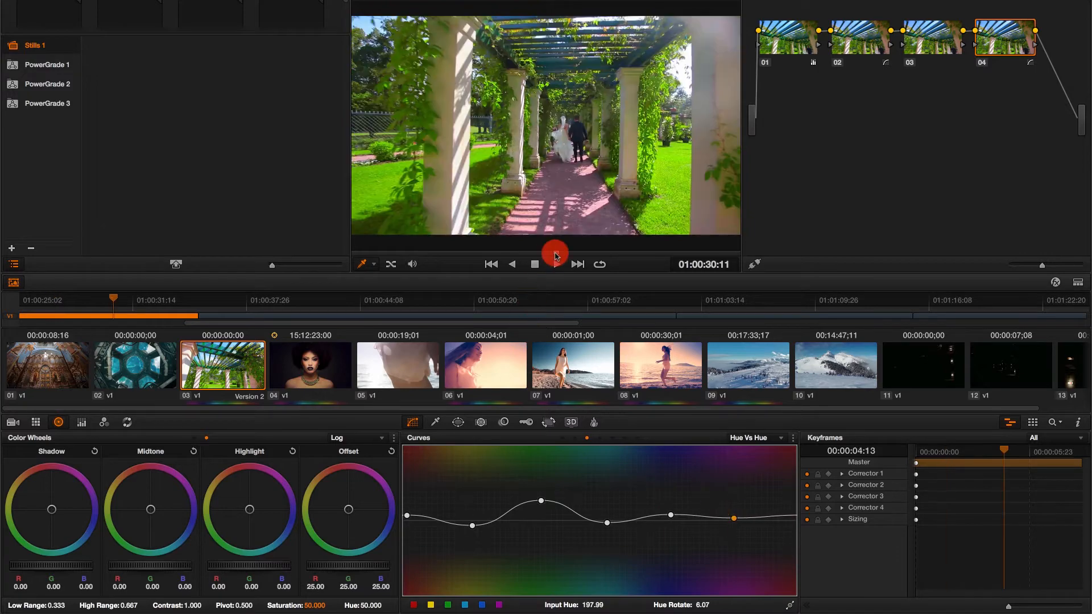
# Switch Curves to Hue Vs Sat and lower saturation of the hues near the red end
pyautogui.click(749, 437)
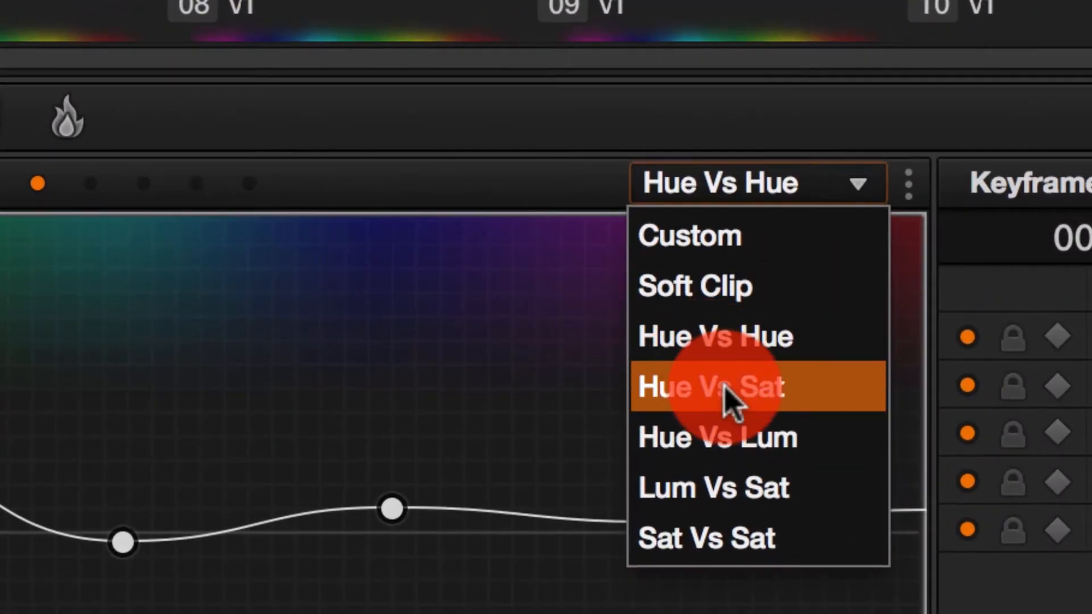
pyautogui.click(712, 387)
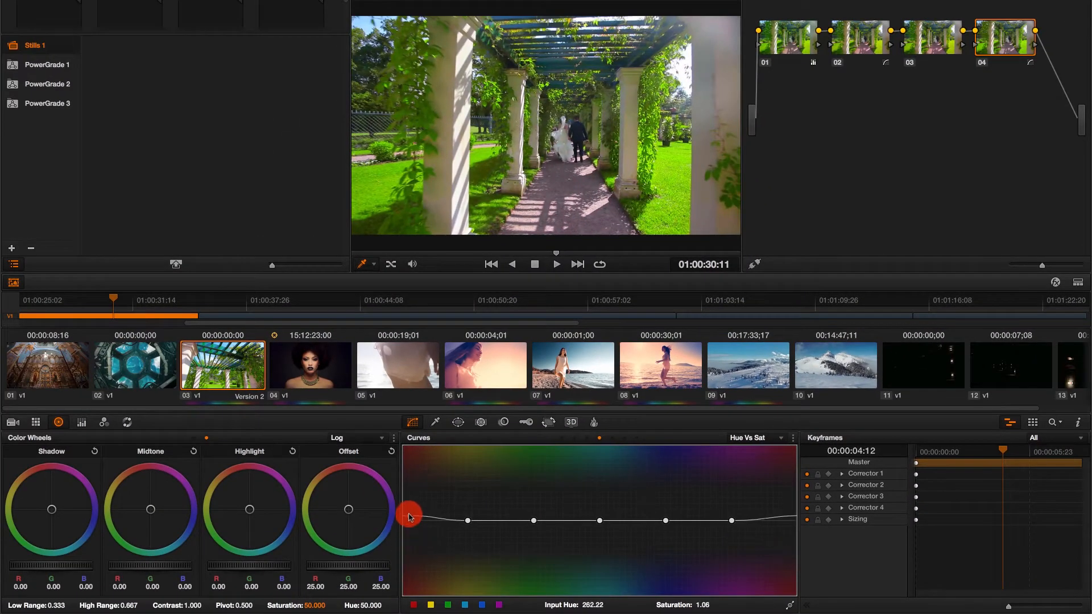
pyautogui.moveTo(408, 512); pyautogui.dragTo(409, 492)
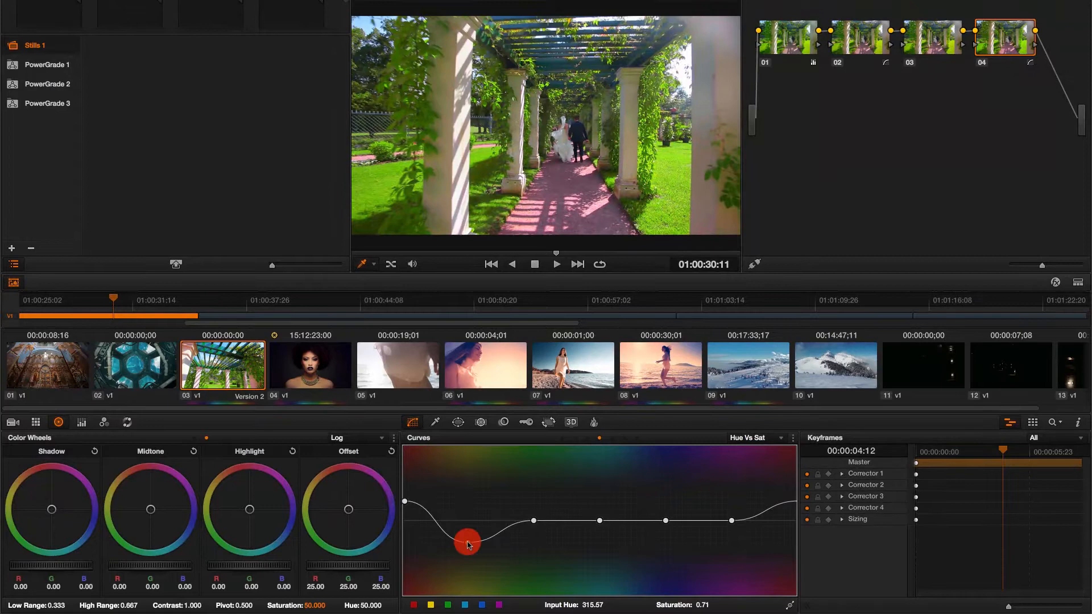
# Desaturate the warm hues further, lift the neighbouring point and return the red end to neutral
pyautogui.moveTo(467, 545); pyautogui.dragTo(460, 574)
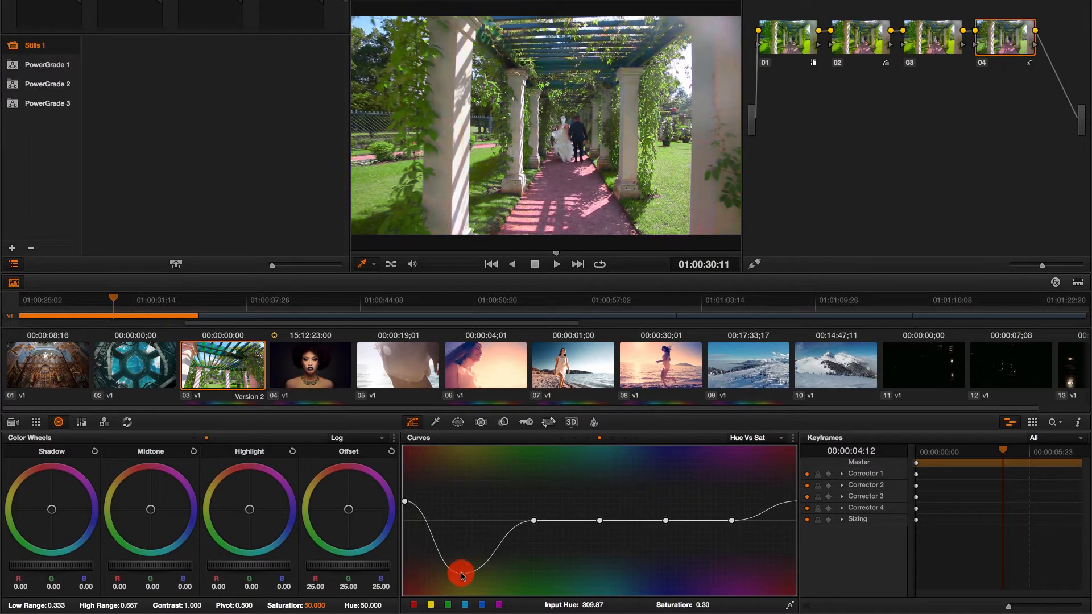
pyautogui.moveTo(461, 574); pyautogui.dragTo(533, 521)
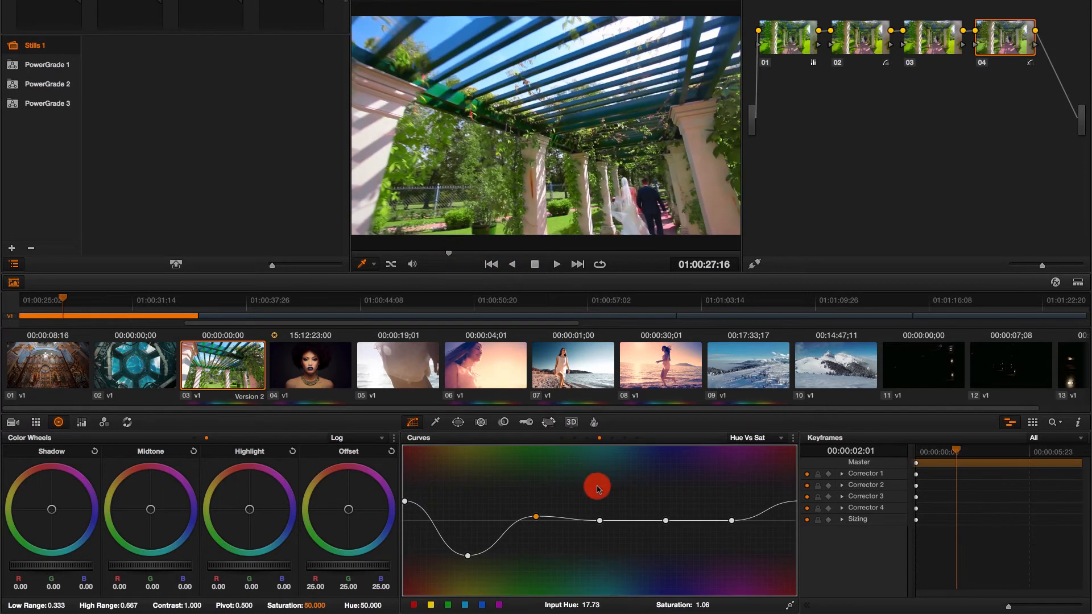
pyautogui.moveTo(597, 488); pyautogui.dragTo(405, 515)
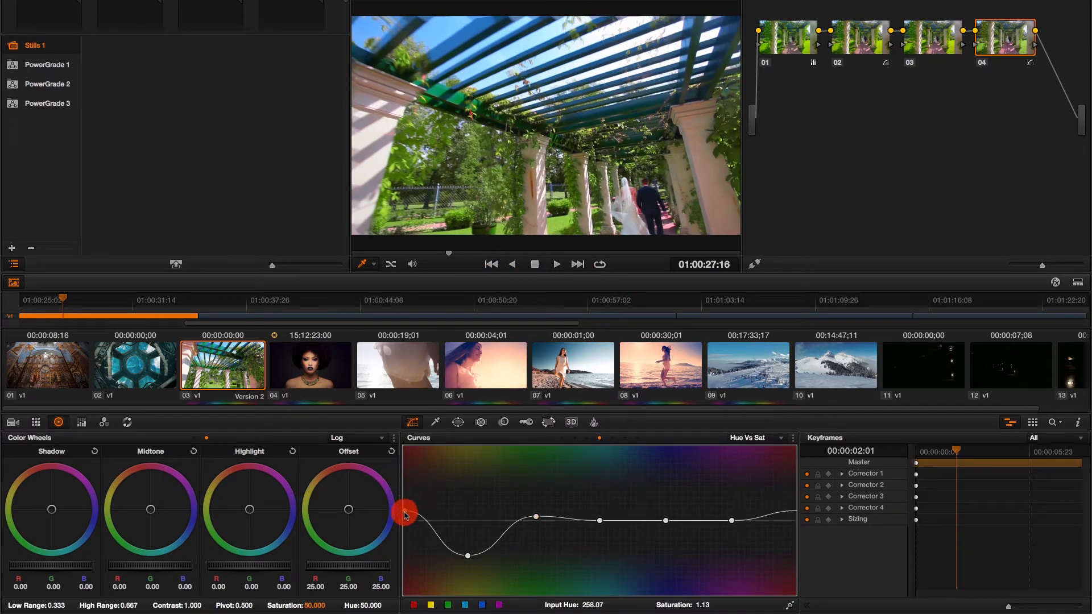
pyautogui.moveTo(404, 509); pyautogui.dragTo(403, 522)
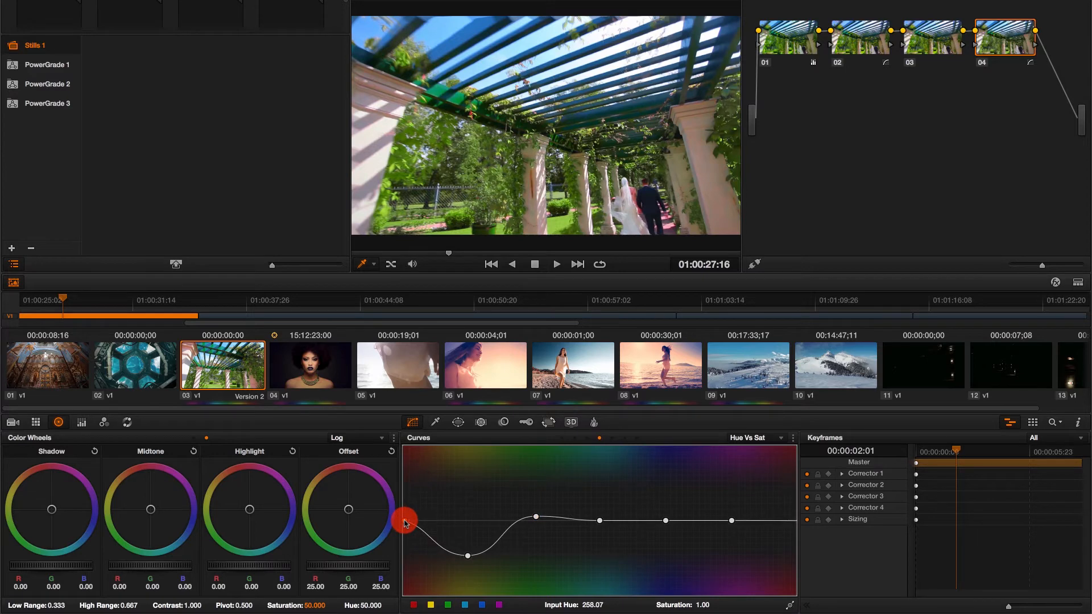
# Strongly desaturate a middle hue range and boost saturation of the next one
pyautogui.moveTo(404, 521); pyautogui.dragTo(599, 588)
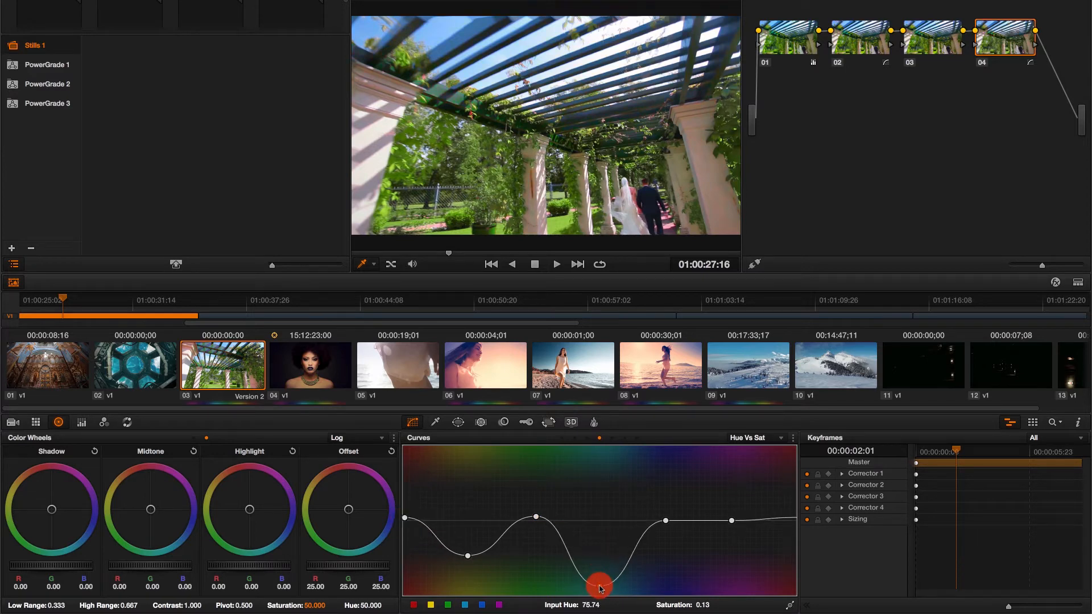
pyautogui.moveTo(600, 587); pyautogui.dragTo(669, 502)
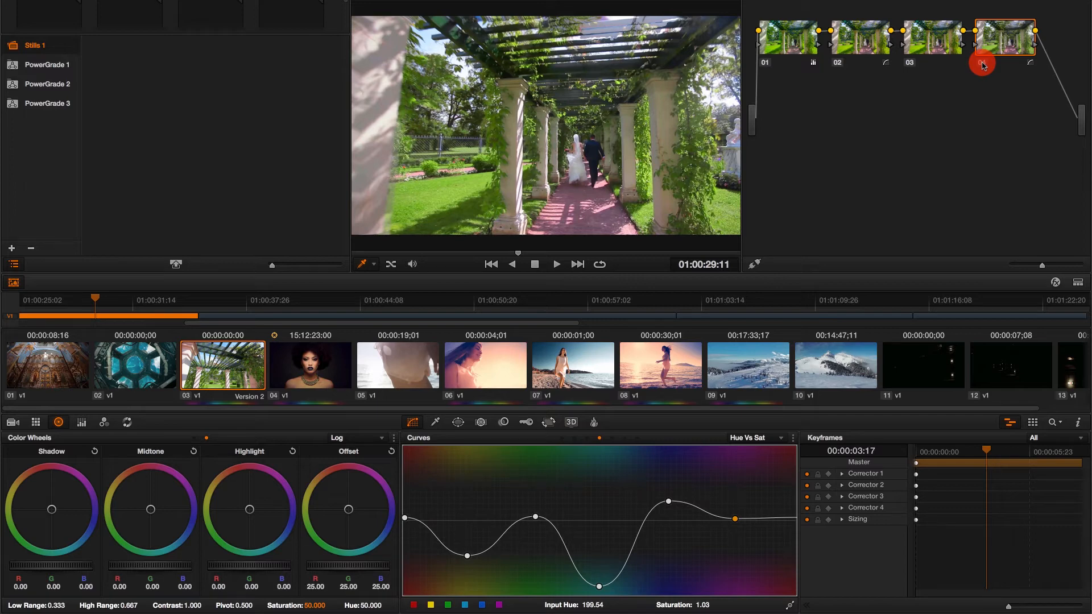
# Select the beach clip, add Hue vs Hue control points and nudge the red end slightly
pyautogui.click(572, 365)
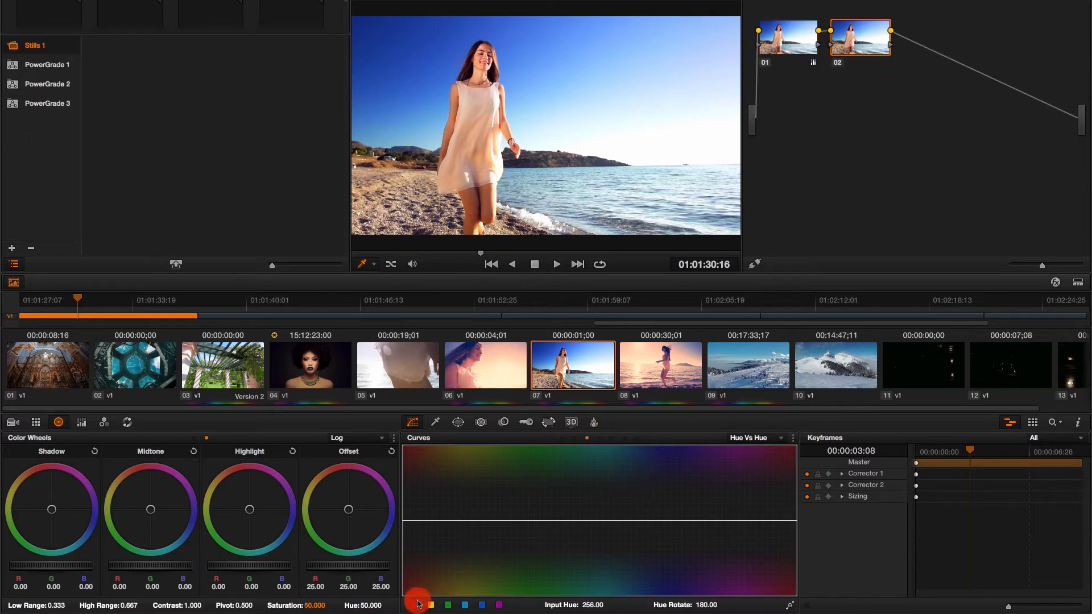
pyautogui.click(497, 604)
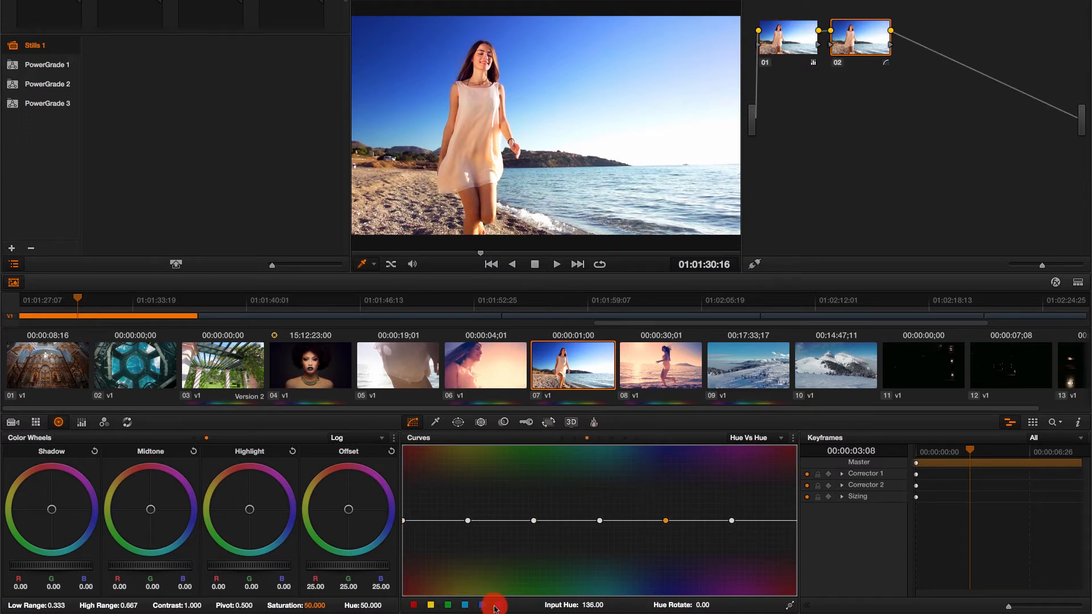
pyautogui.moveTo(495, 604); pyautogui.dragTo(405, 519)
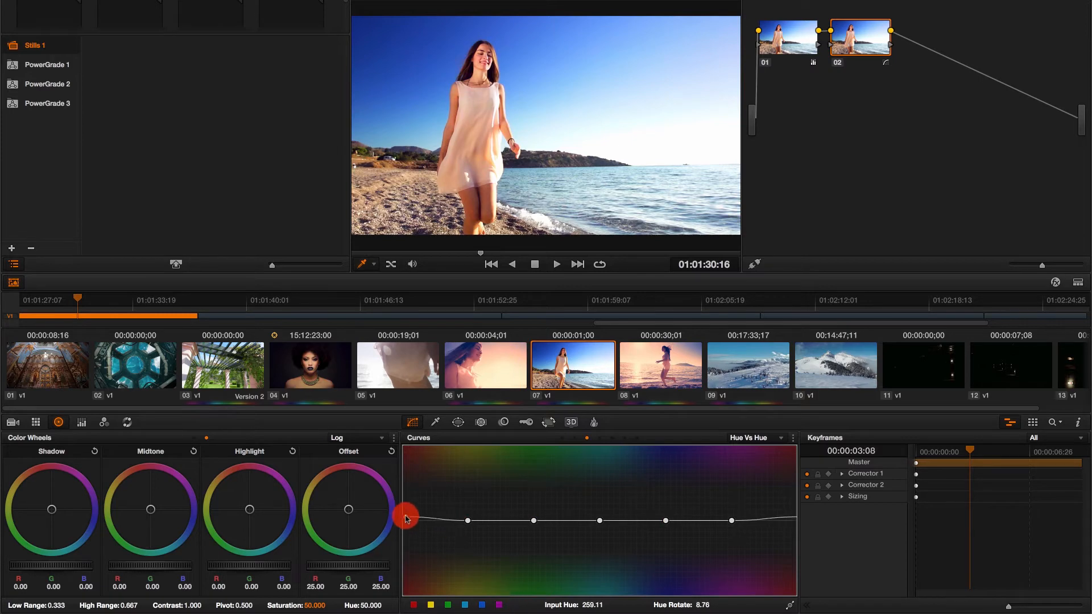
pyautogui.moveTo(407, 520); pyautogui.dragTo(406, 523)
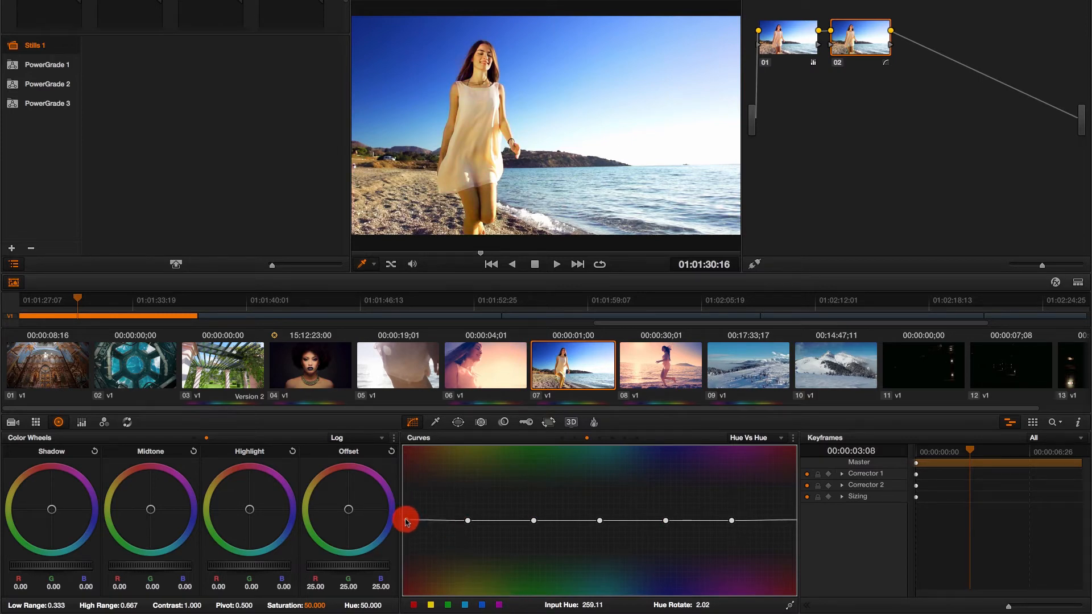
pyautogui.moveTo(406, 521); pyautogui.dragTo(459, 521)
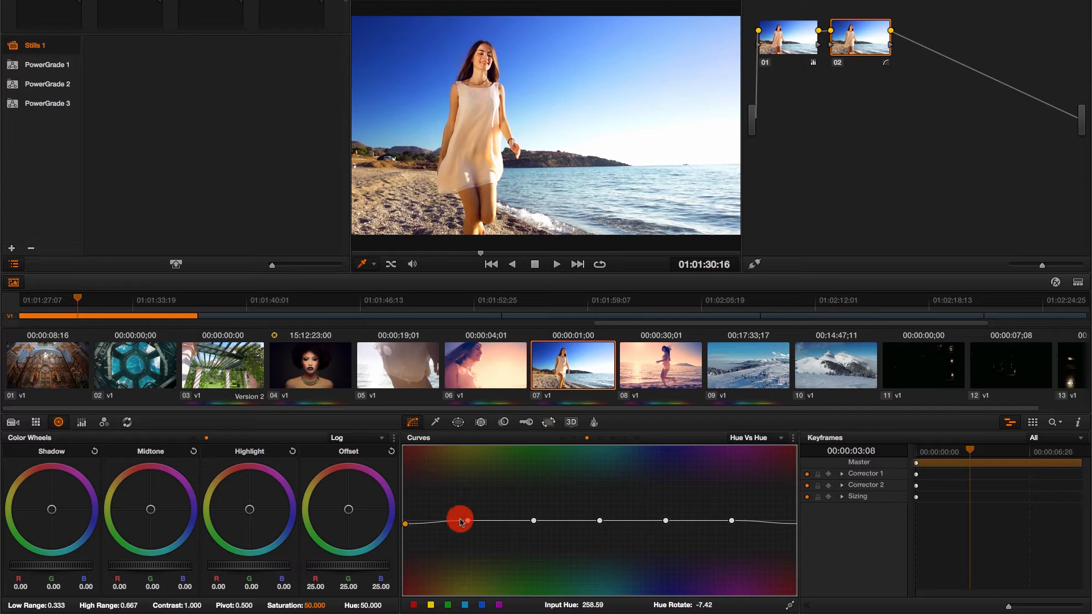
pyautogui.moveTo(460, 520); pyautogui.dragTo(532, 523)
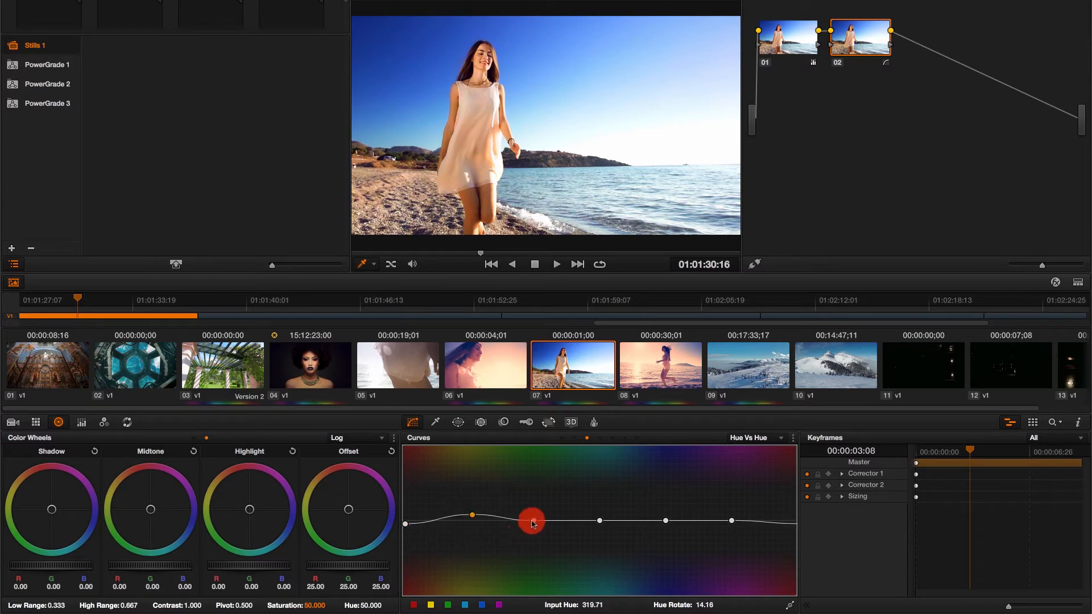
pyautogui.moveTo(531, 522); pyautogui.dragTo(538, 524)
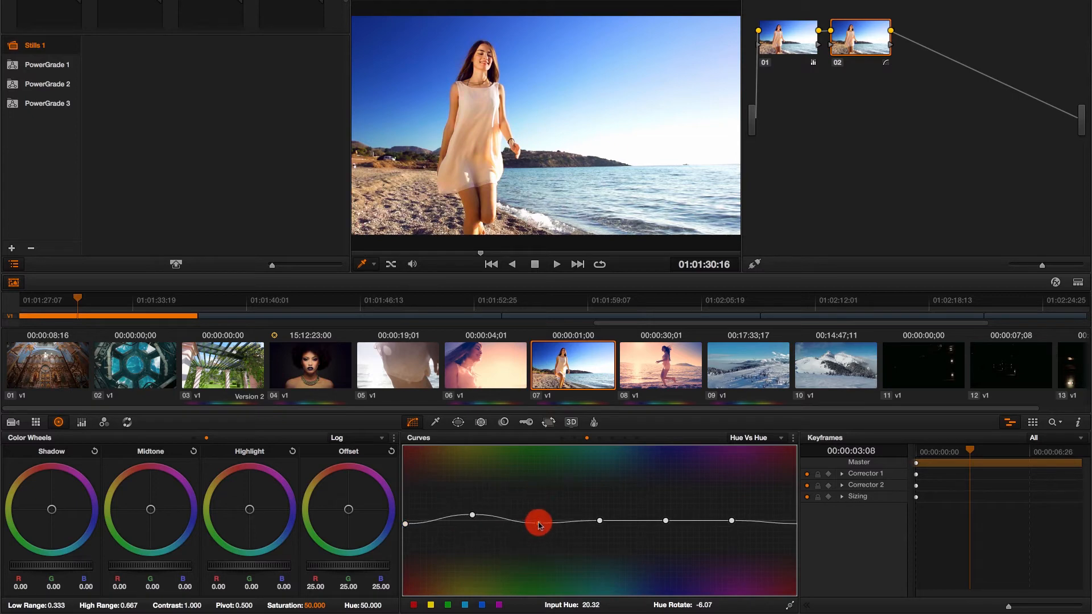
# Try pushing the sky toward purple, undo it, then rotate the sky and sea toward teal
pyautogui.moveTo(538, 521); pyautogui.dragTo(595, 538)
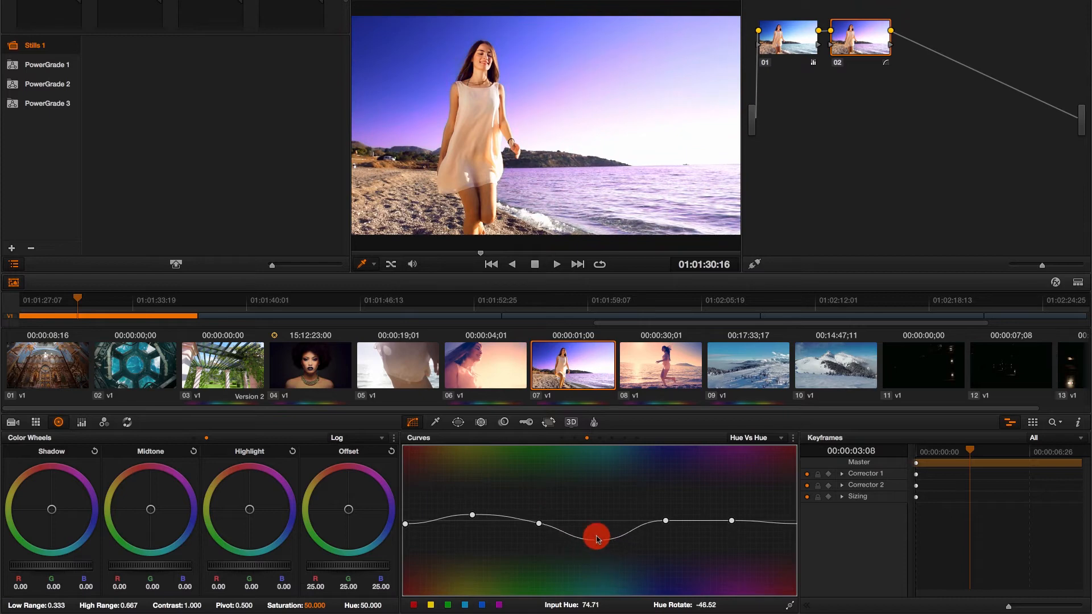
pyautogui.moveTo(595, 538); pyautogui.dragTo(595, 521)
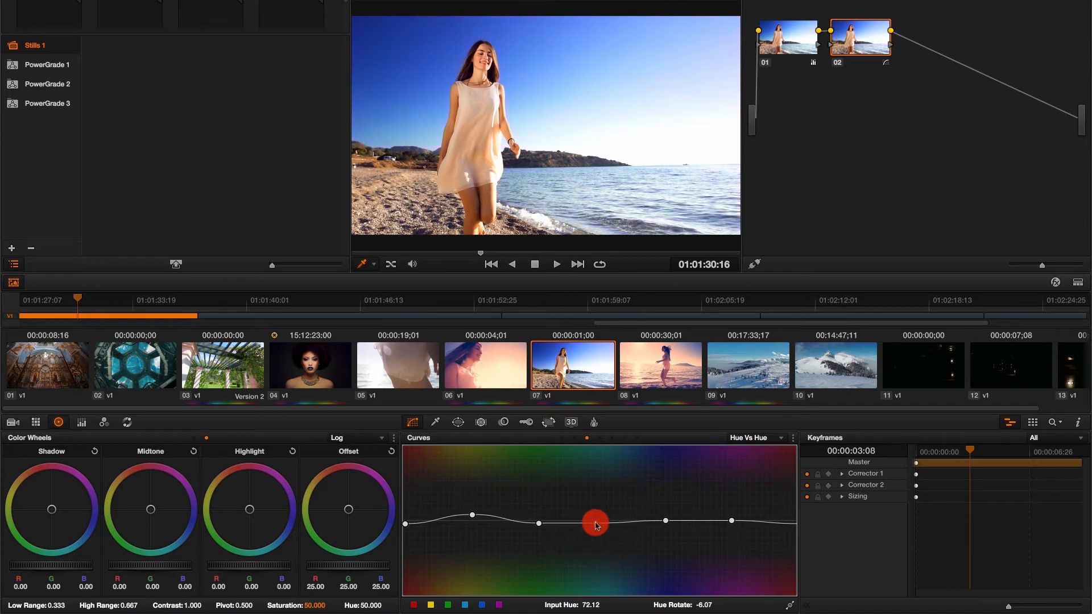
pyautogui.moveTo(594, 522); pyautogui.dragTo(597, 554)
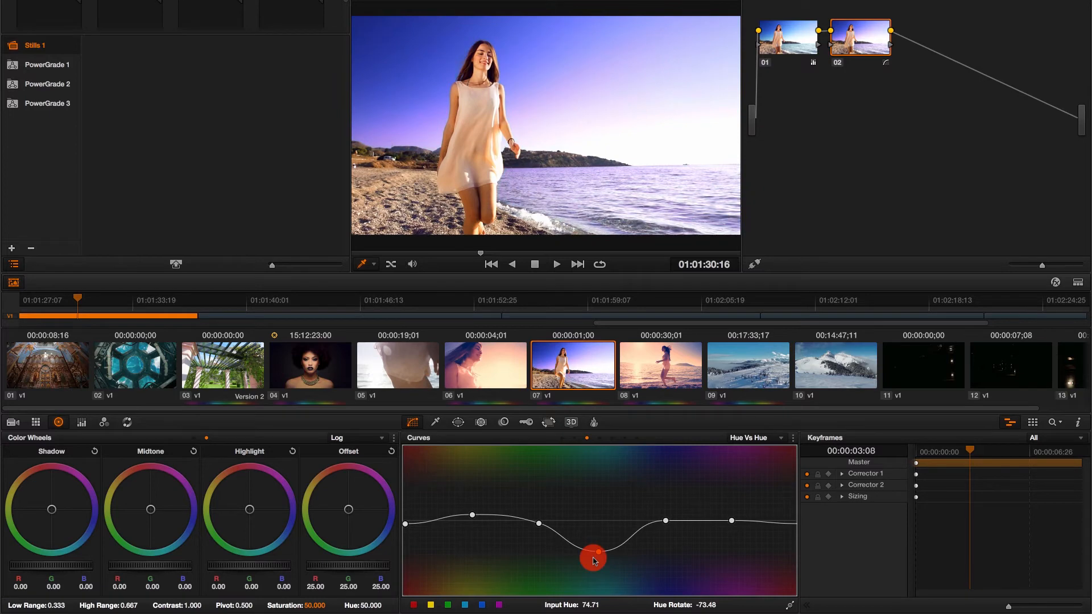
pyautogui.moveTo(592, 558); pyautogui.dragTo(600, 523)
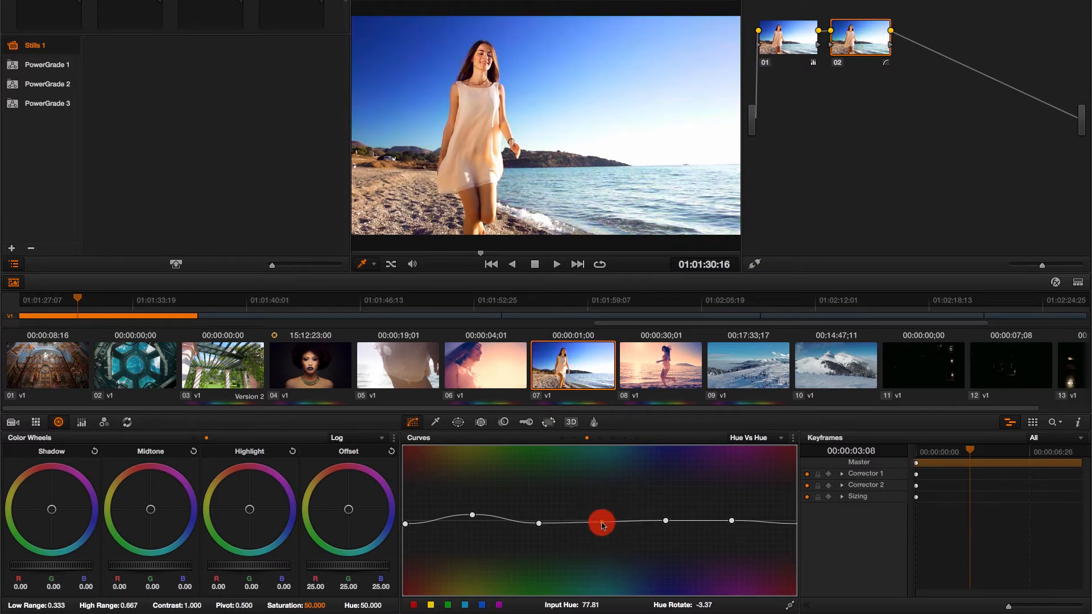
pyautogui.moveTo(602, 523); pyautogui.dragTo(664, 538)
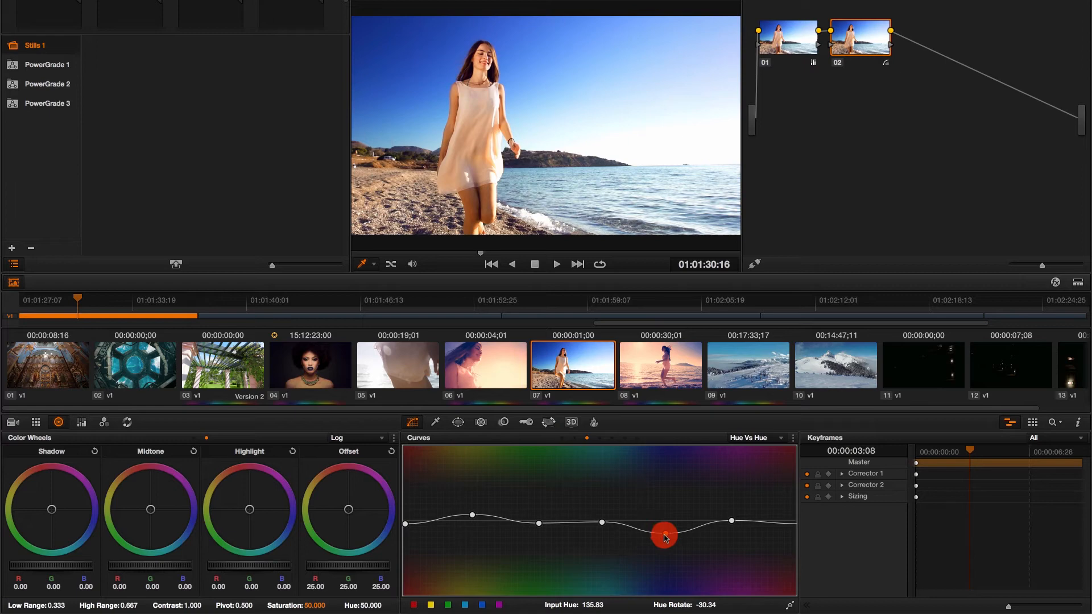
pyautogui.moveTo(662, 535); pyautogui.dragTo(663, 505)
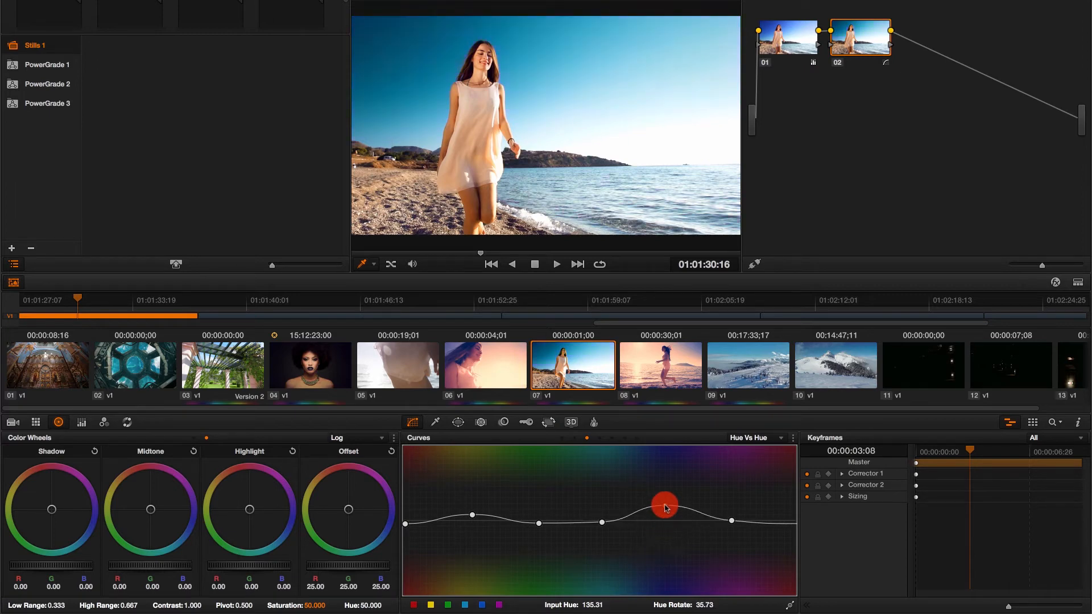
pyautogui.moveTo(663, 506); pyautogui.dragTo(667, 523)
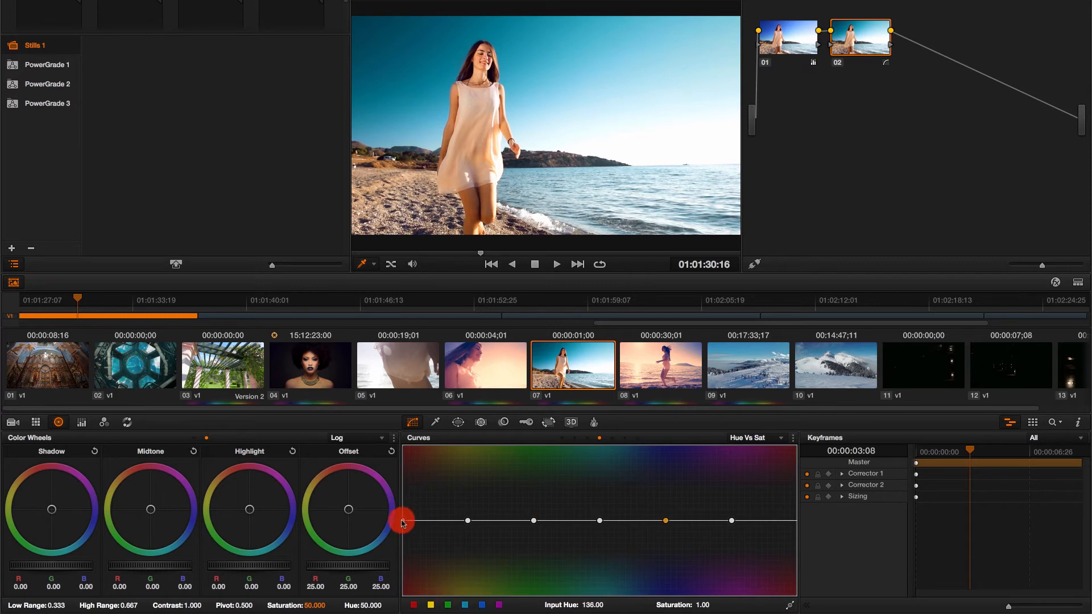
# On Hue vs Sat, boost the warm orange tones and mute a middle hue band to about 0.50
pyautogui.moveTo(402, 522); pyautogui.dragTo(404, 540)
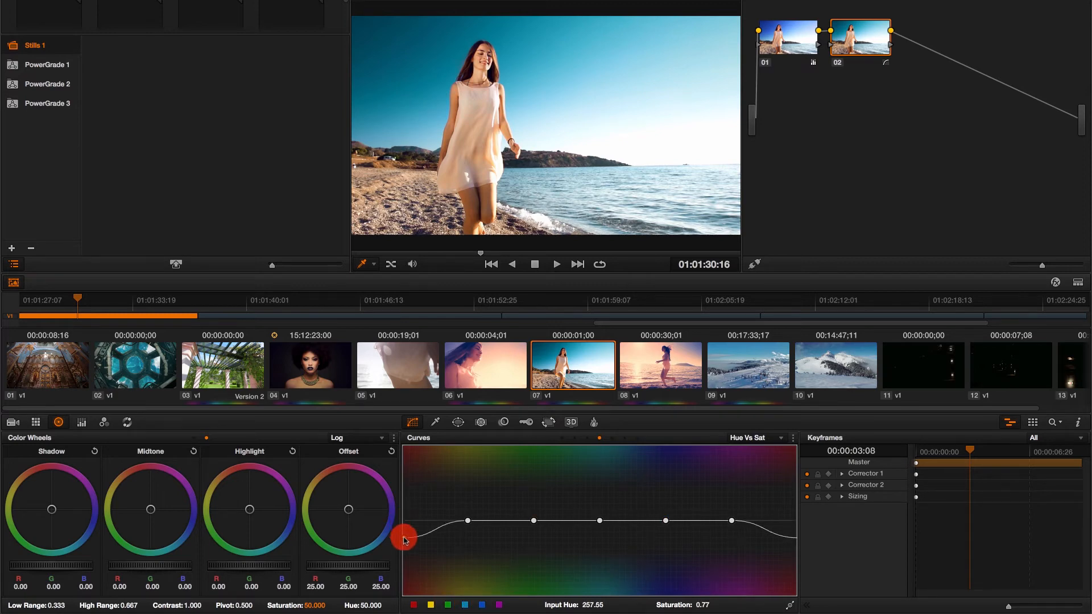
pyautogui.moveTo(404, 538); pyautogui.dragTo(467, 522)
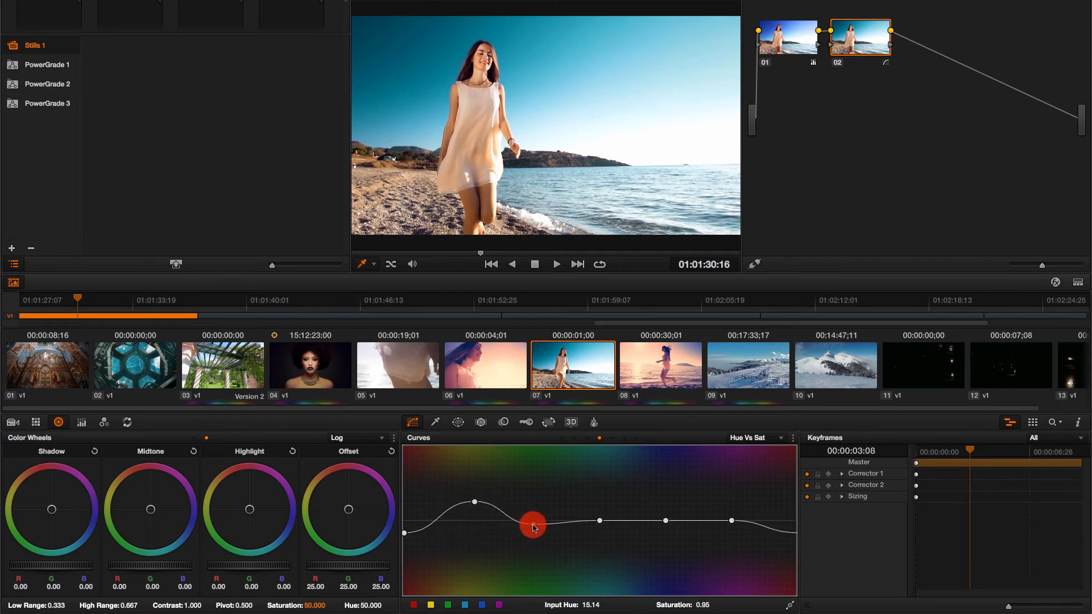
pyautogui.moveTo(532, 526); pyautogui.dragTo(602, 568)
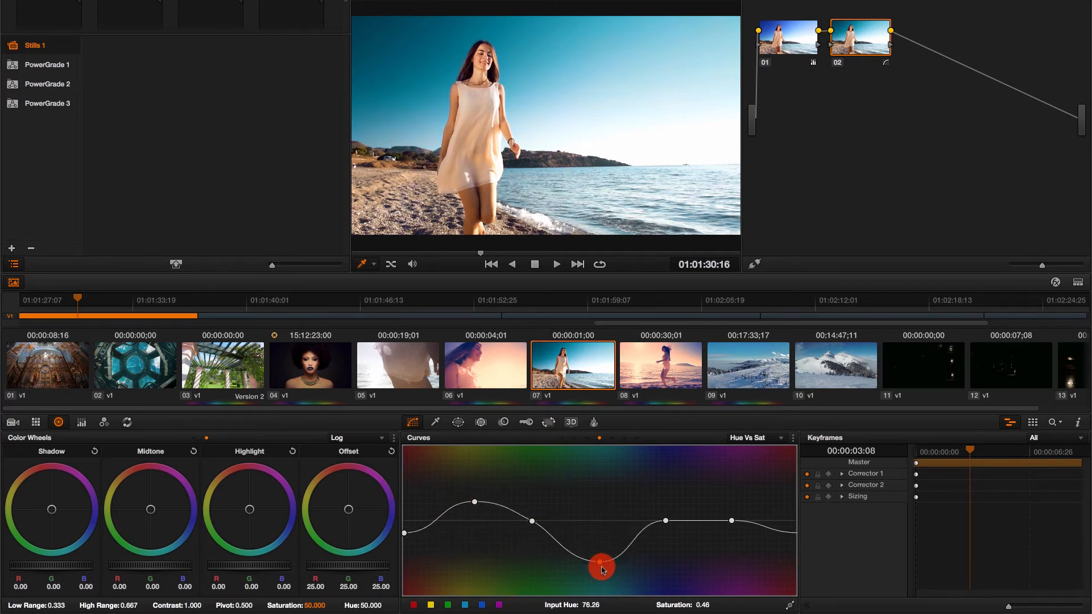
pyautogui.moveTo(602, 568); pyautogui.dragTo(602, 561)
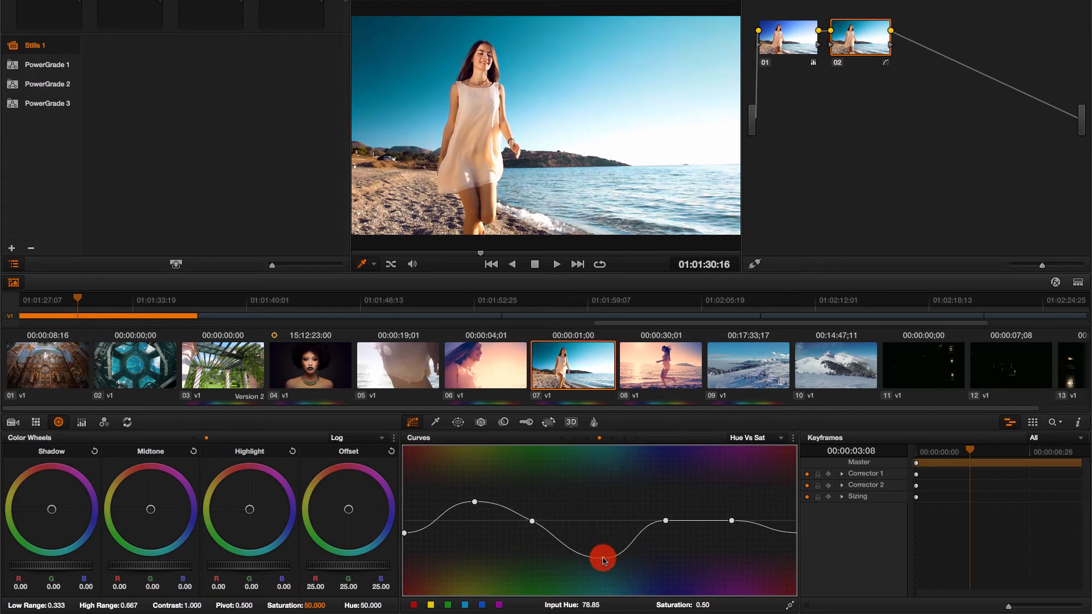
pyautogui.moveTo(603, 561); pyautogui.dragTo(669, 556)
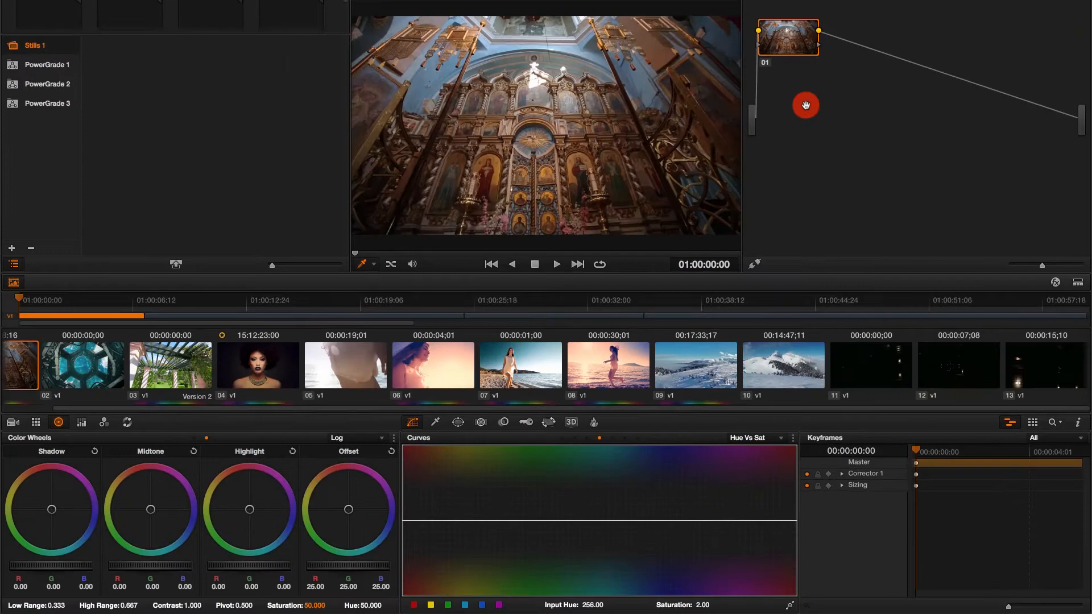
pyautogui.moveTo(582, 440)
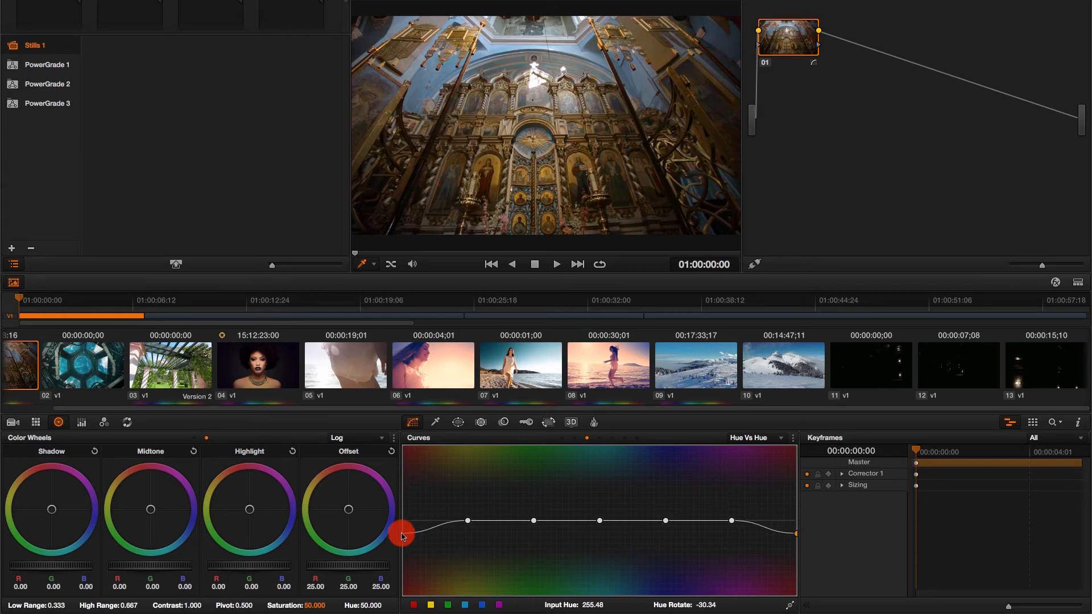
# Raise the left end of the church clip's Hue vs Hue curve and test rotating the gold tones
pyautogui.moveTo(401, 536); pyautogui.dragTo(402, 531)
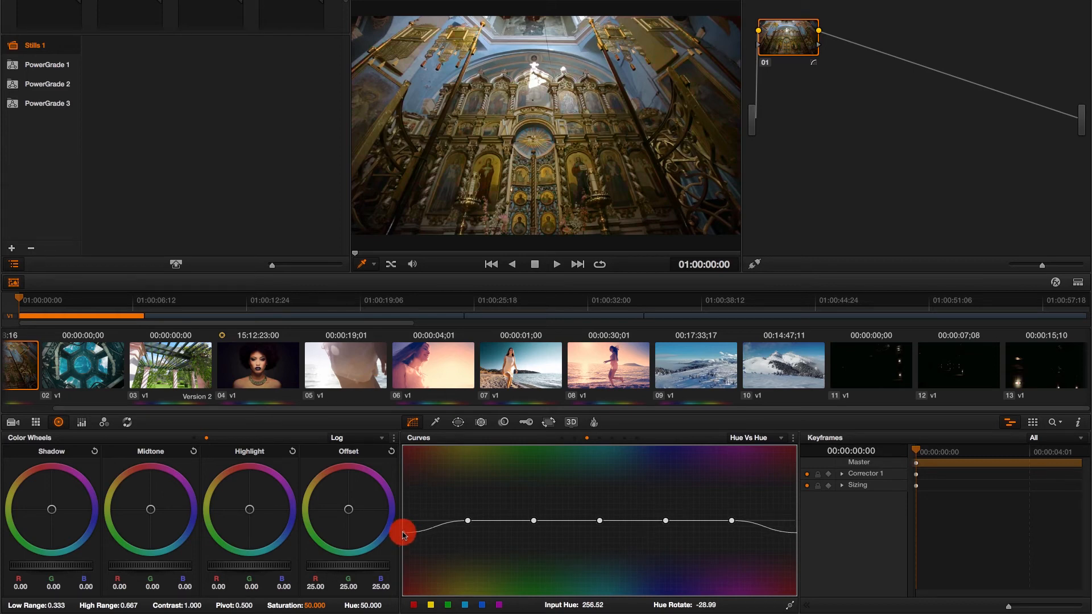
pyautogui.moveTo(403, 535); pyautogui.dragTo(467, 536)
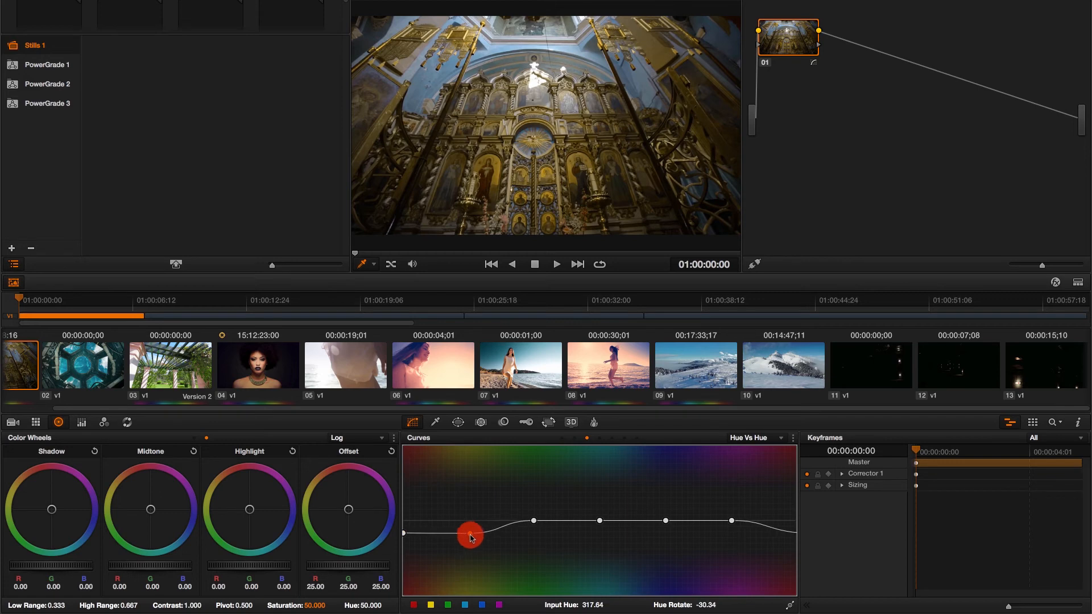
pyautogui.moveTo(470, 534); pyautogui.dragTo(476, 512)
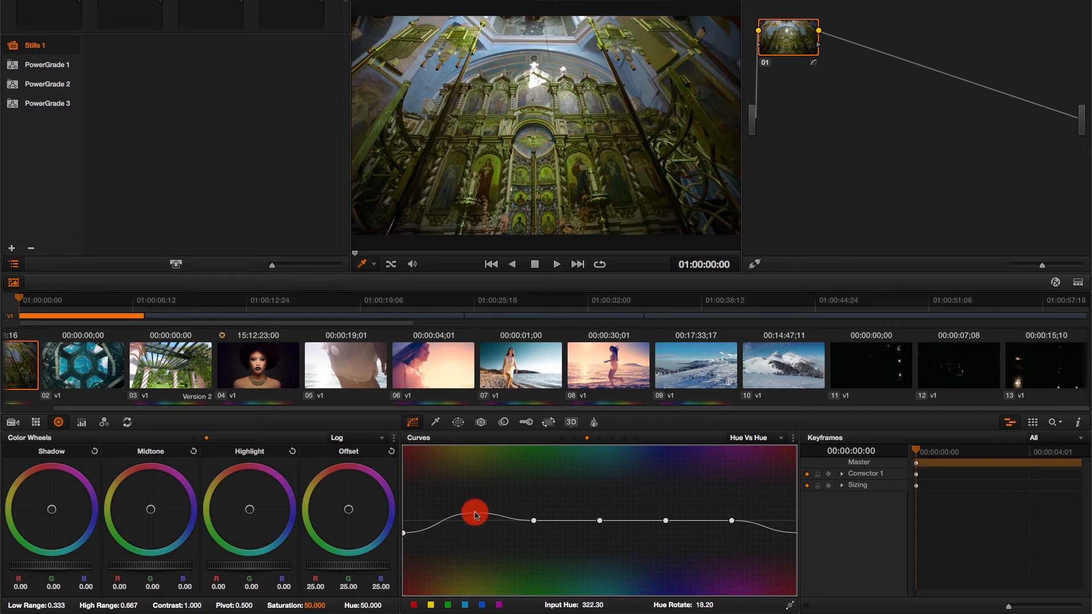
pyautogui.moveTo(475, 516); pyautogui.dragTo(475, 504)
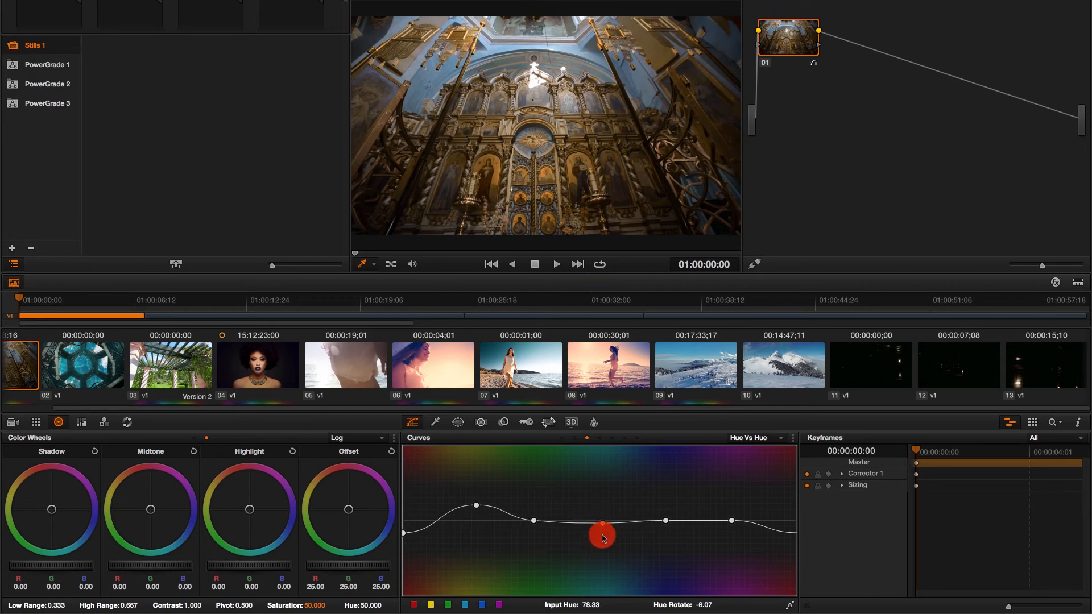
# Dip a middle hue point slightly to cool the ceiling blues
pyautogui.moveTo(601, 539); pyautogui.dragTo(604, 528)
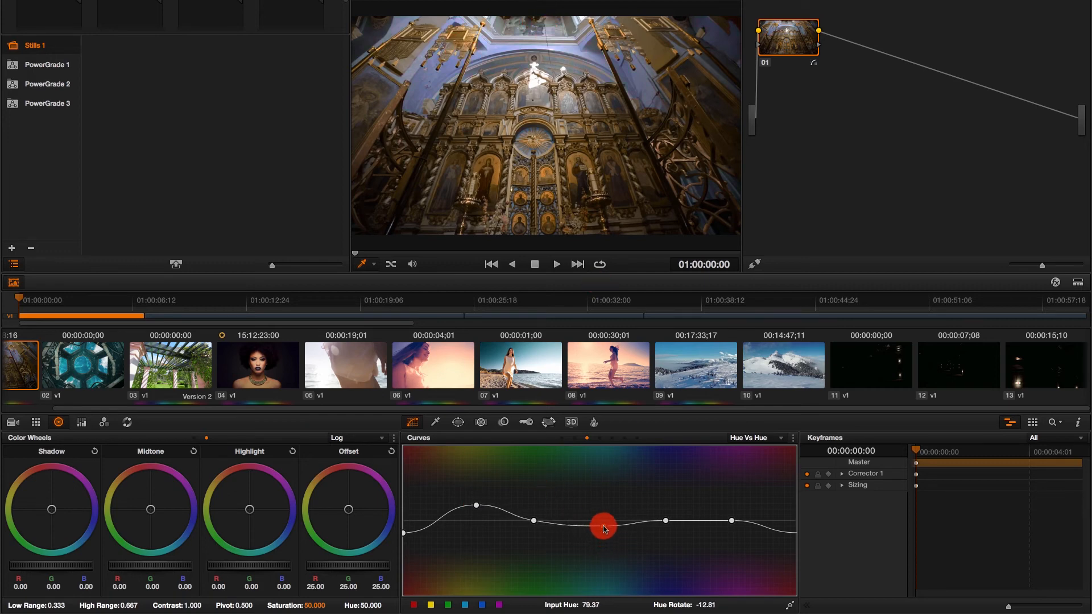
pyautogui.moveTo(603, 524); pyautogui.dragTo(605, 524)
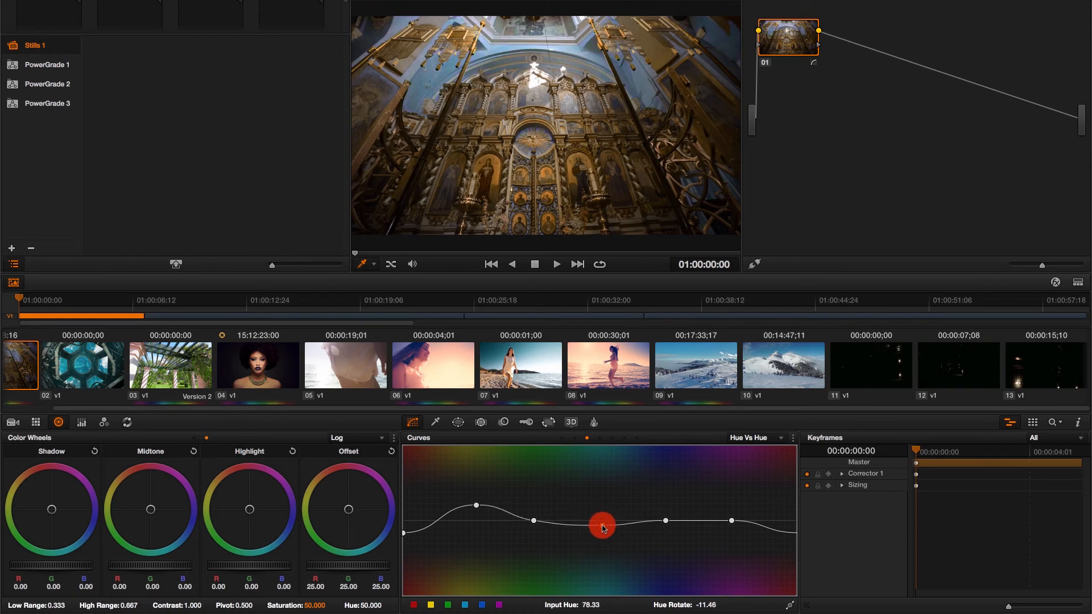
pyautogui.moveTo(603, 526); pyautogui.dragTo(673, 520)
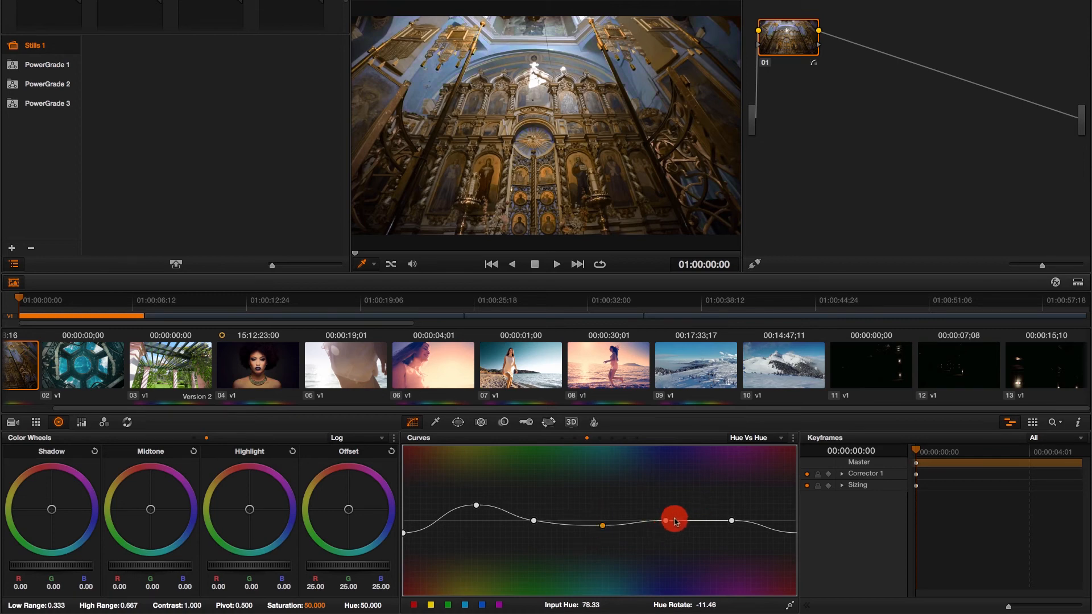
# Switch Curves to Hue Vs Sat and desaturate a wide band of blue hues
pyautogui.click(755, 437)
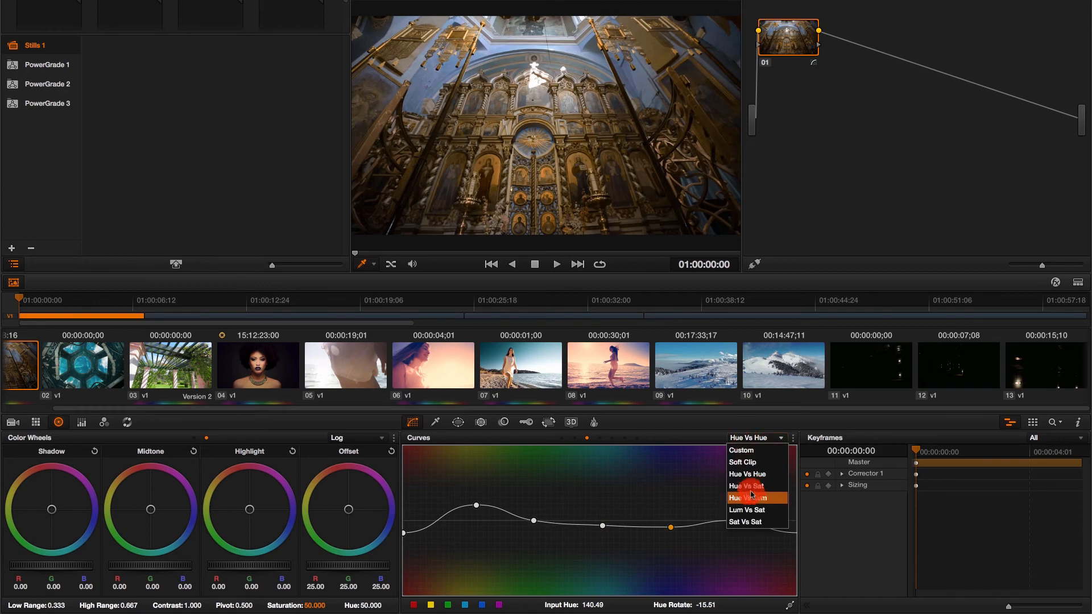
pyautogui.click(744, 486)
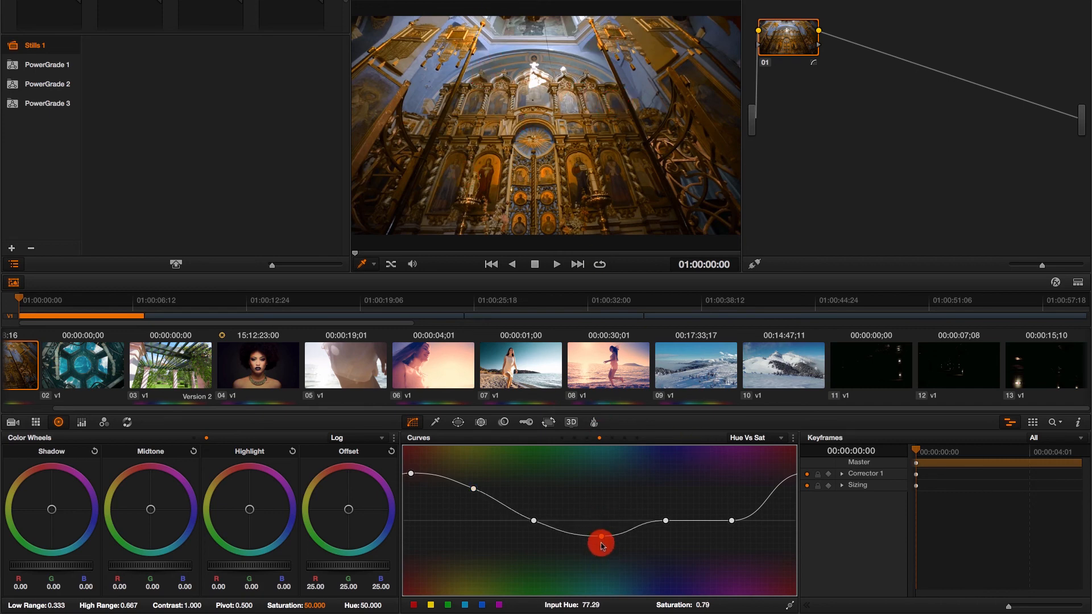
pyautogui.moveTo(601, 545); pyautogui.dragTo(660, 561)
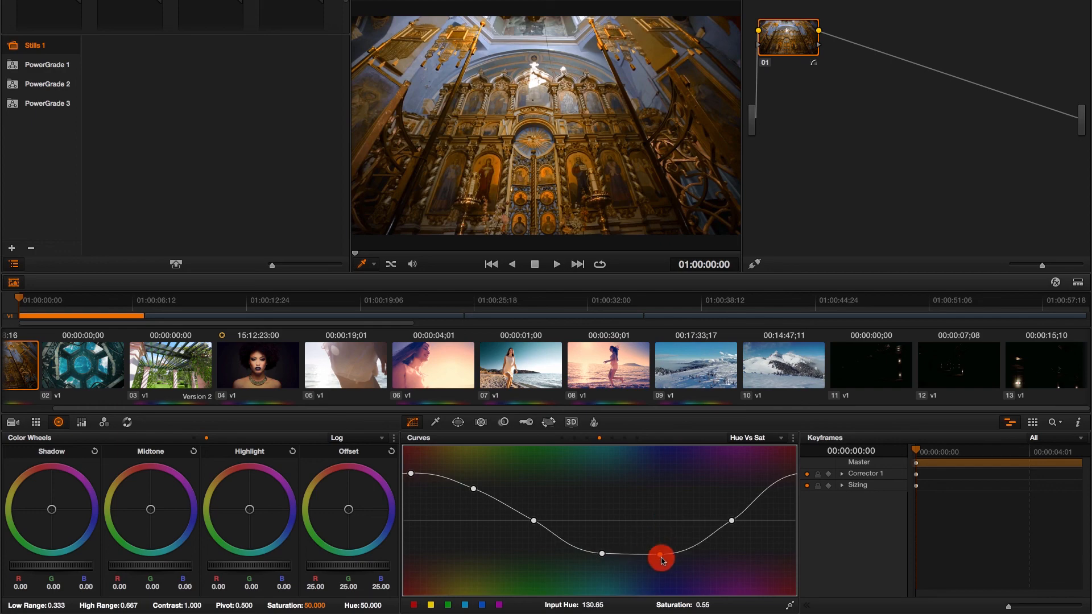